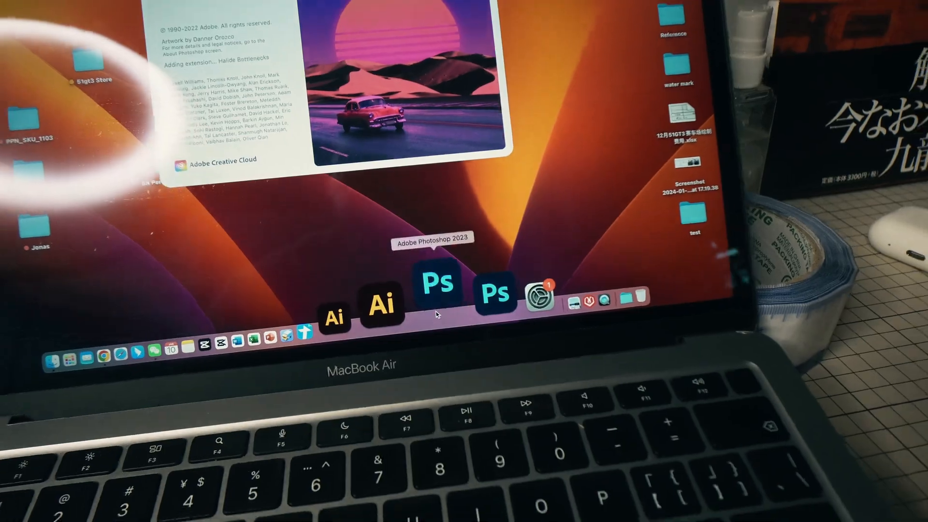
# - Launch Photoshop 2023 from the Dock and show the Lasso tool's freehand-selection tooltip
pyautogui.click(437, 282)
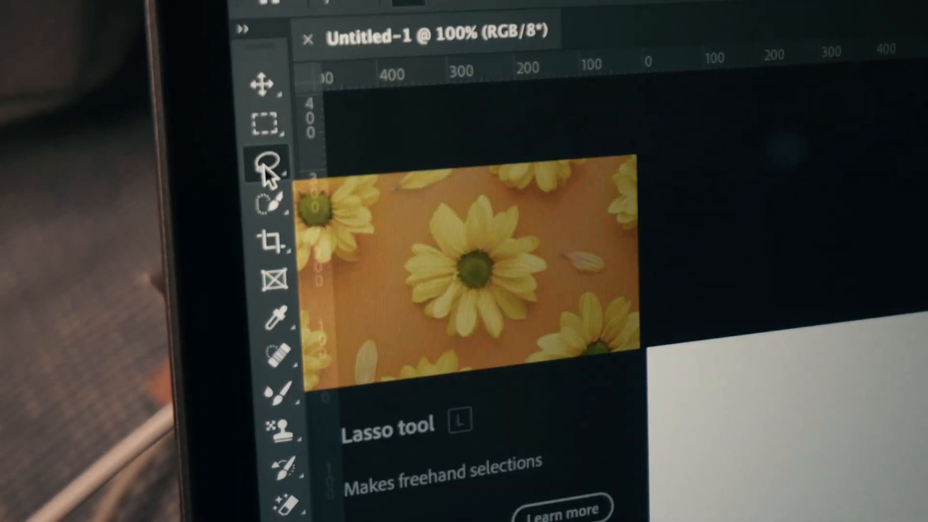